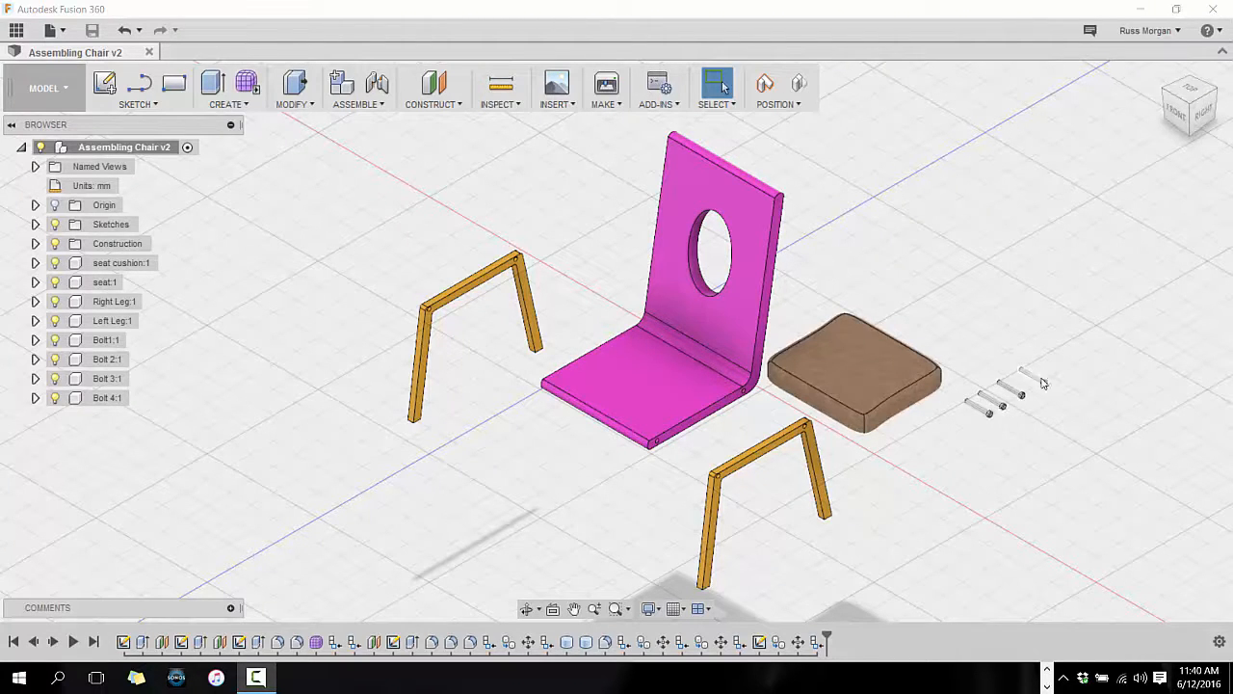
mouse_move(929, 468)
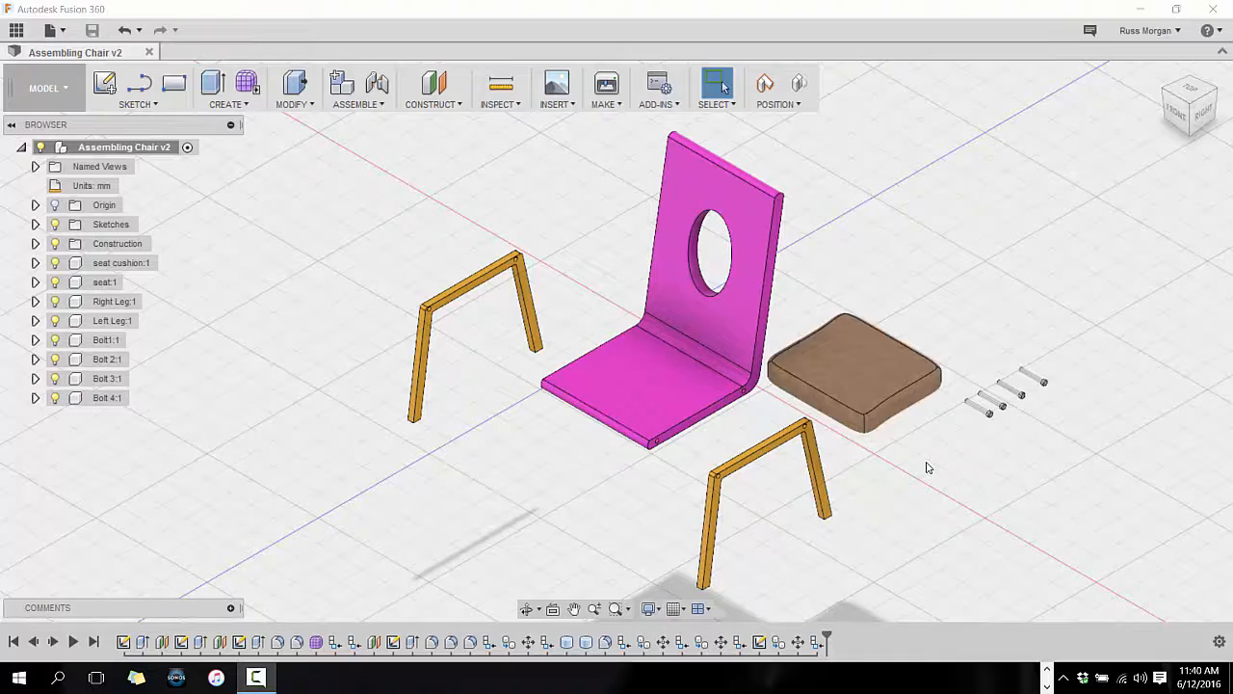
mouse_move(501, 464)
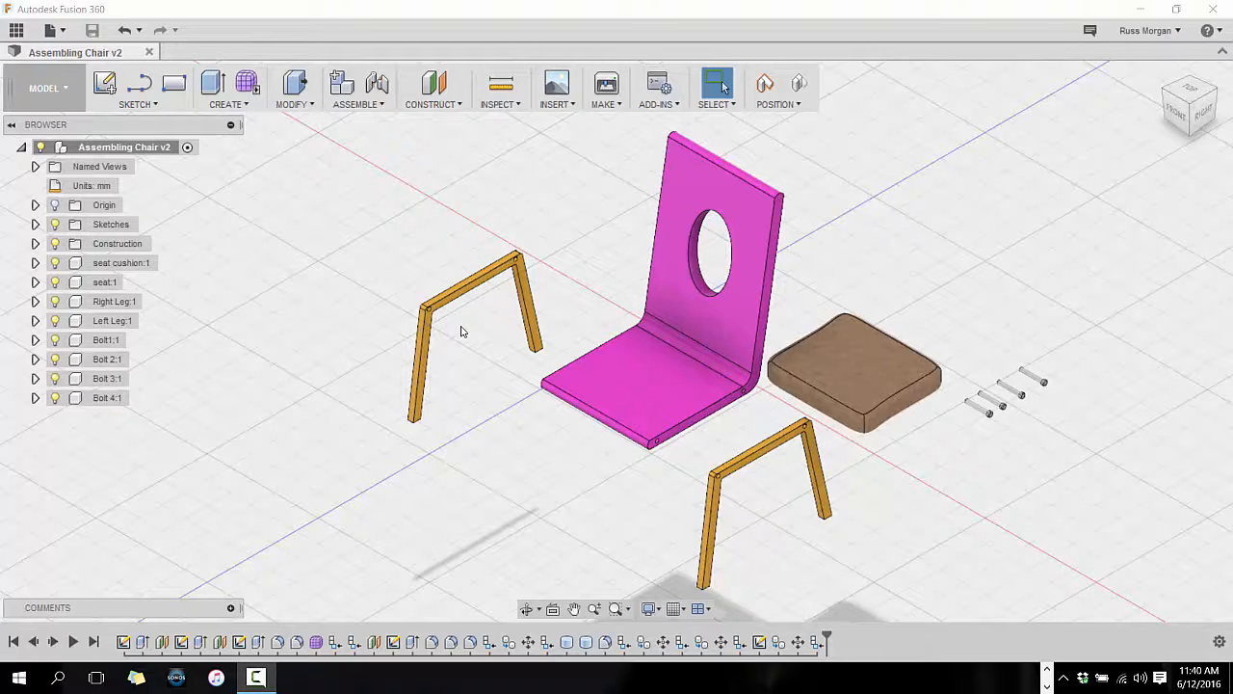
mouse_move(1045, 386)
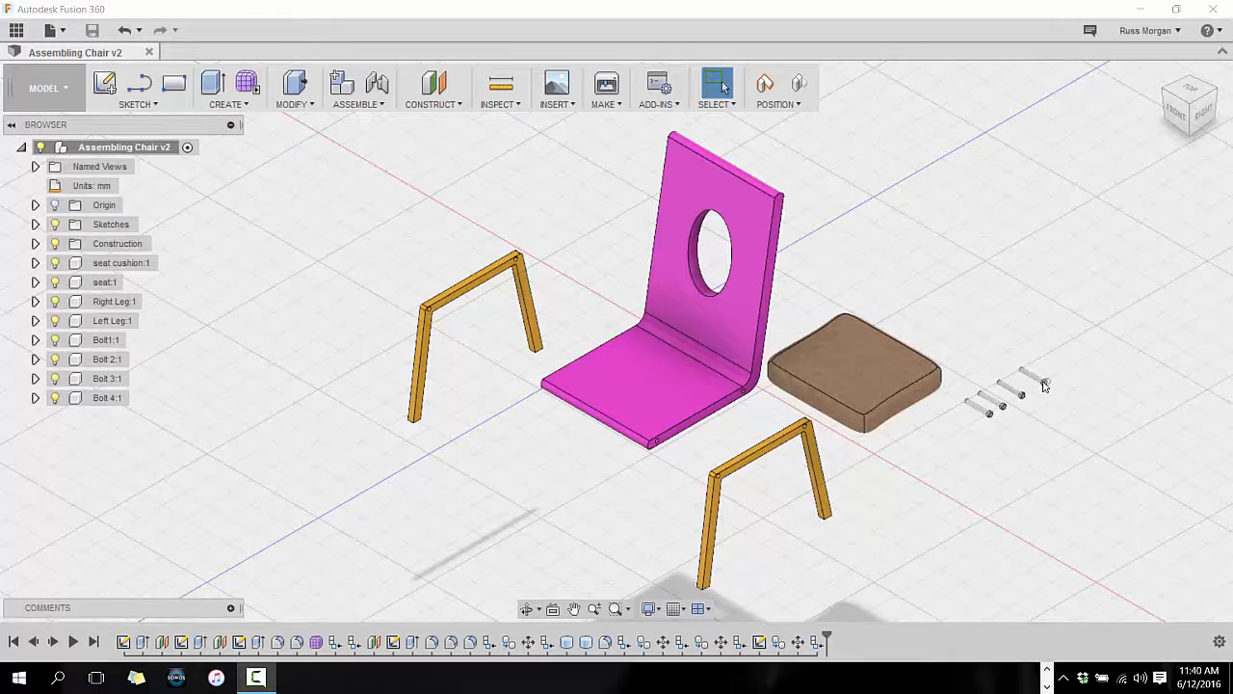
mouse_move(990, 416)
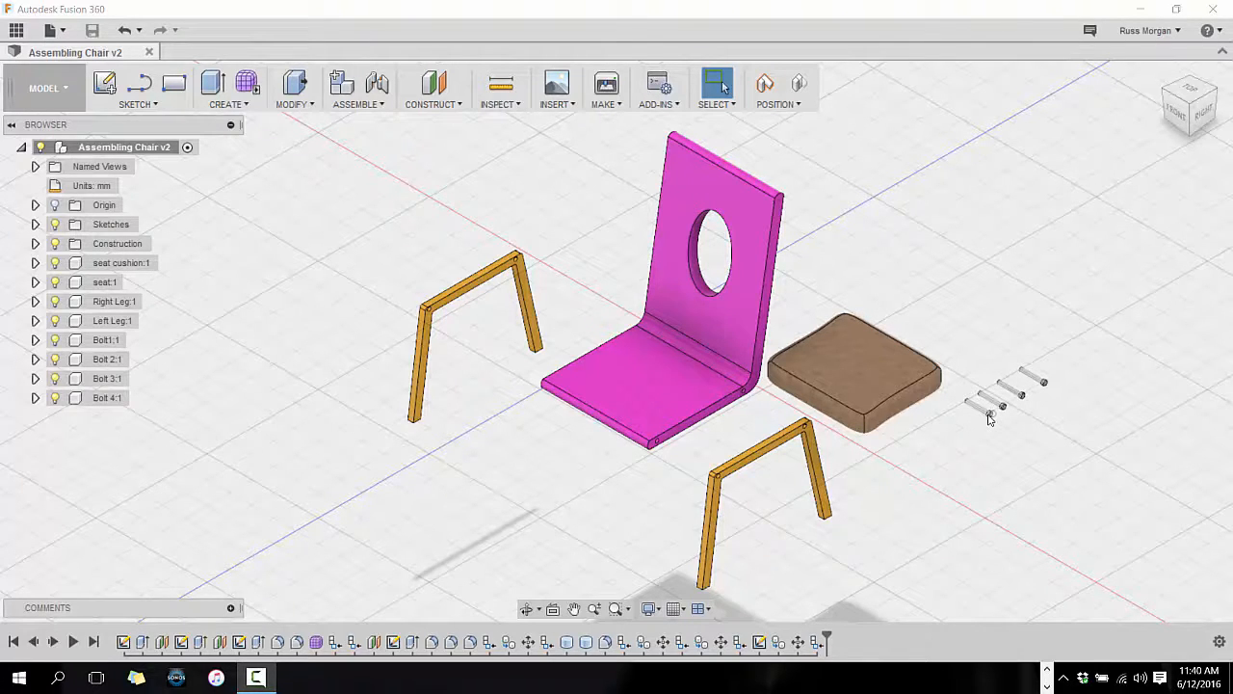
mouse_move(1029, 474)
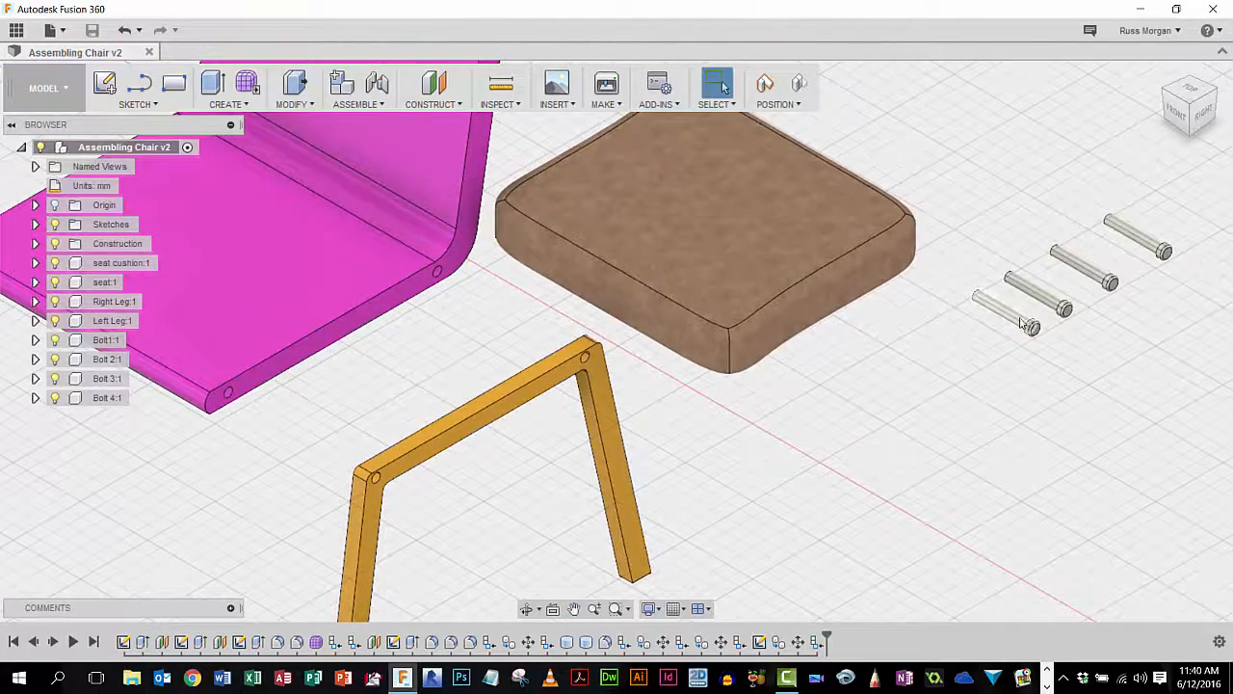
mouse_move(846, 532)
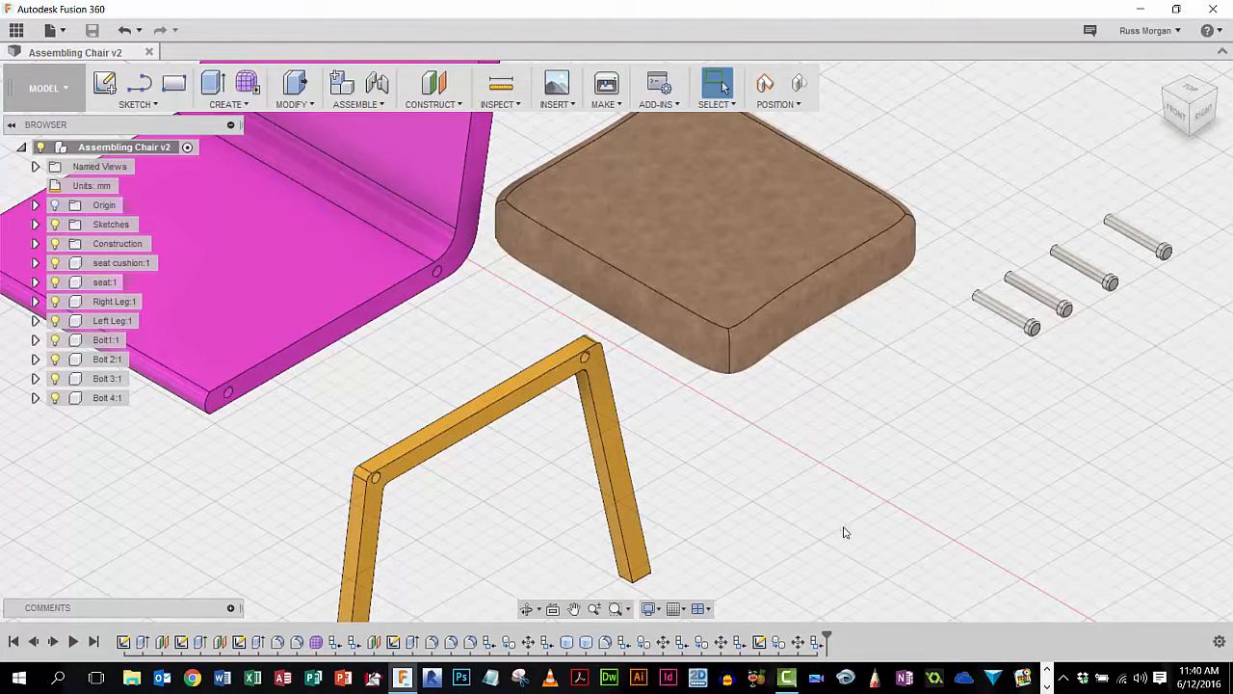
mouse_move(767, 480)
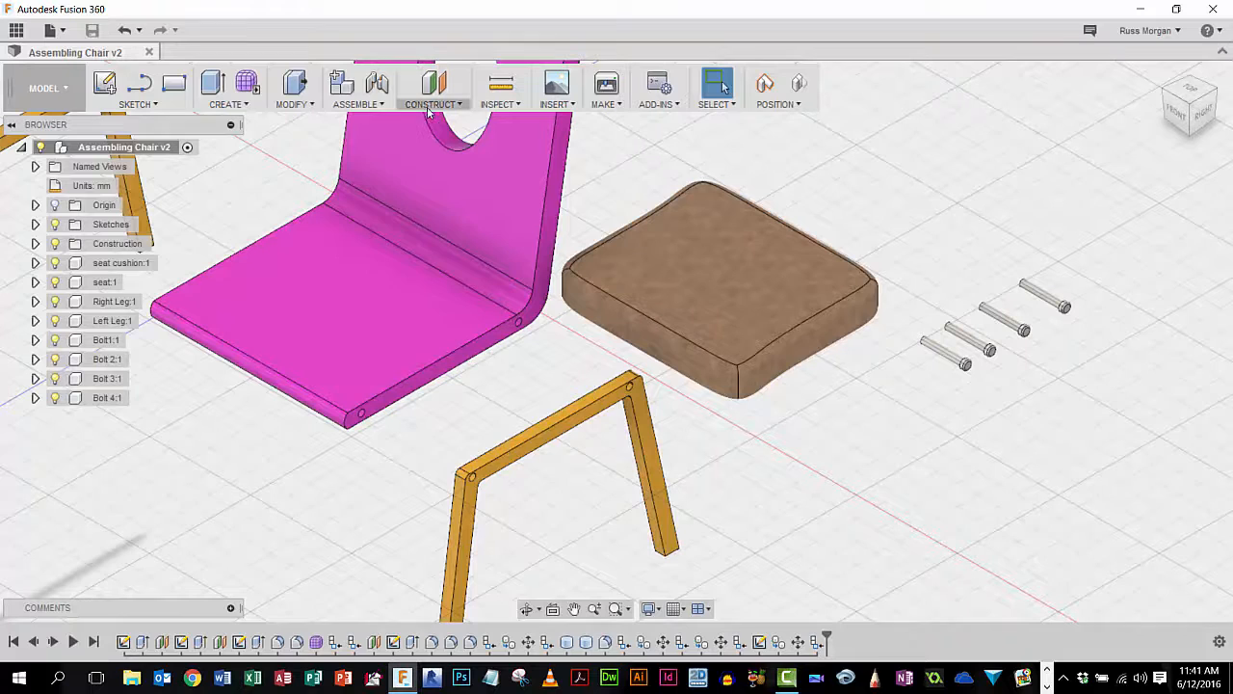
- Create a rigid joint between the leg hole and the seat hole, keeping current positions
click(356, 89)
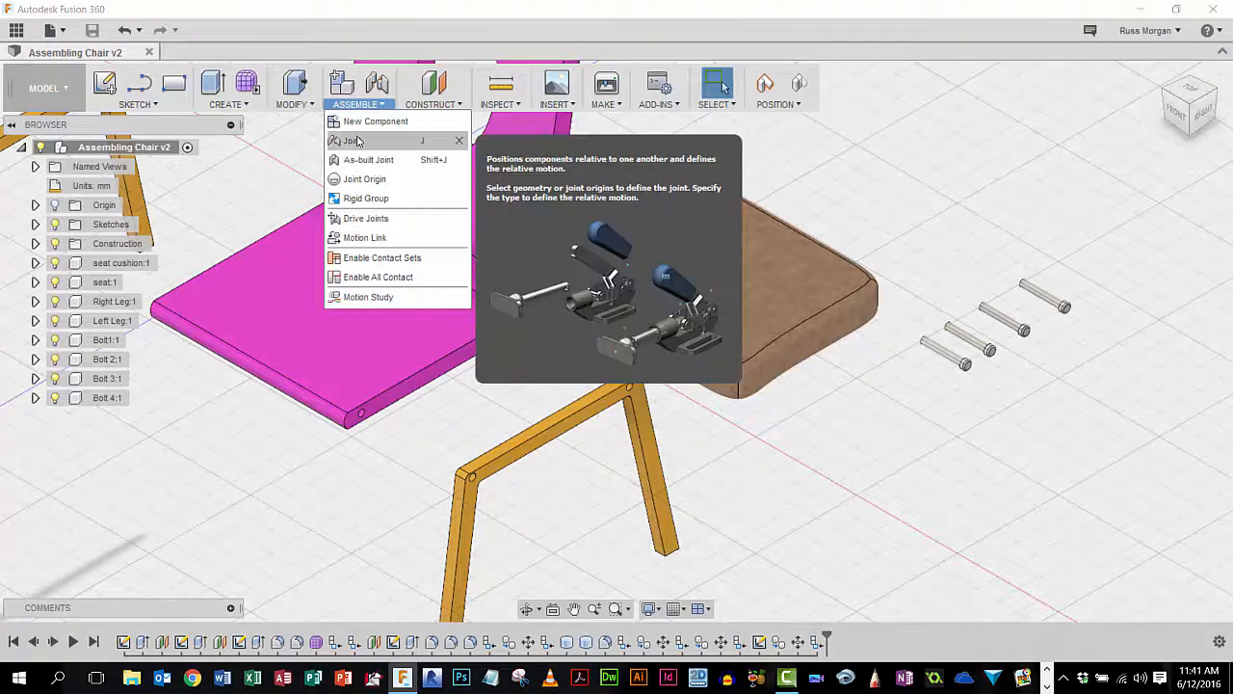
click(349, 140)
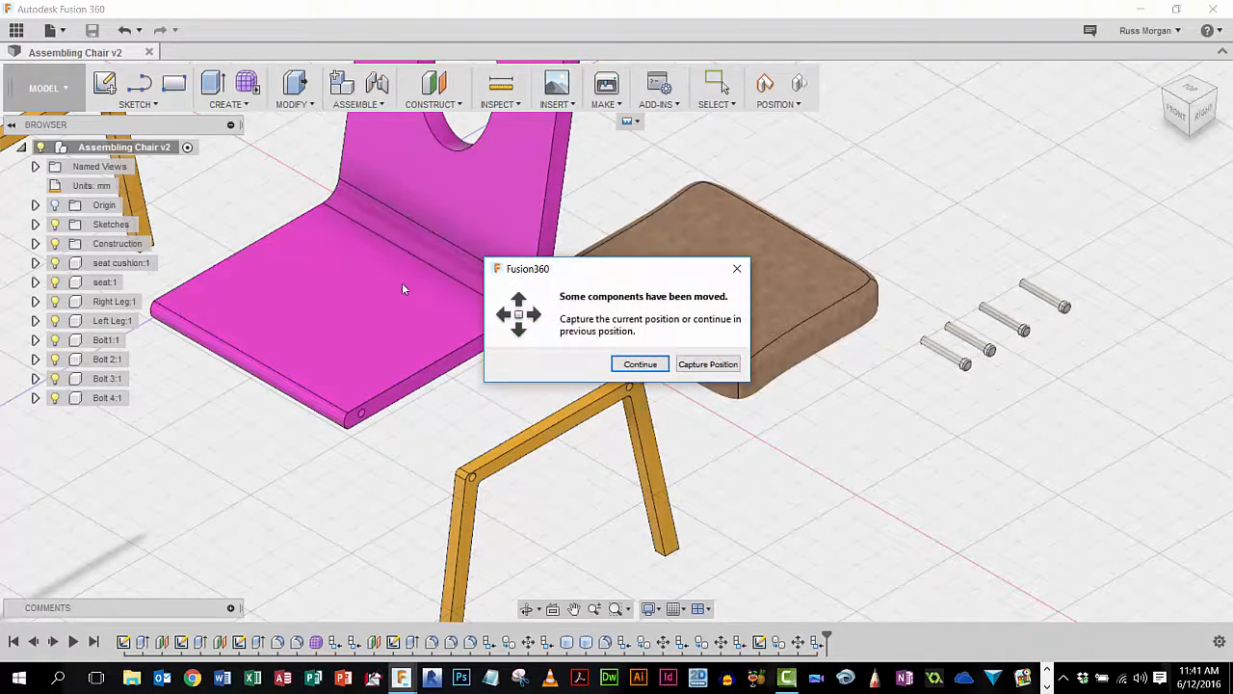
click(640, 363)
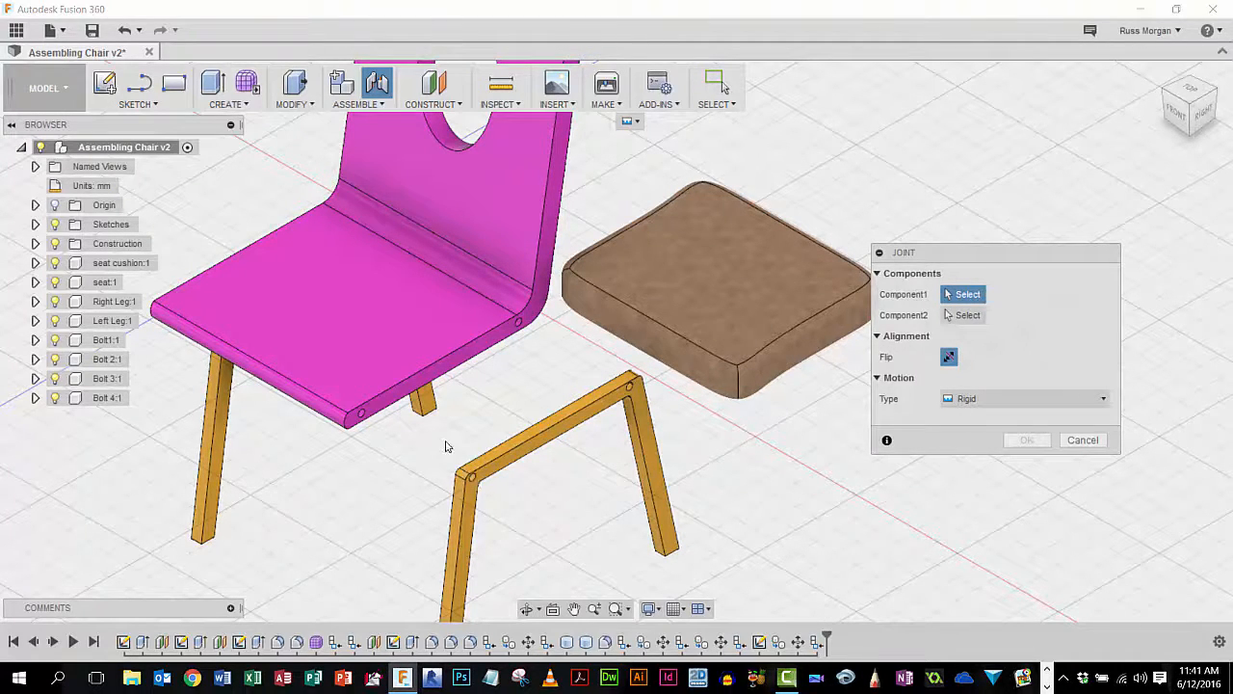
mouse_move(385, 484)
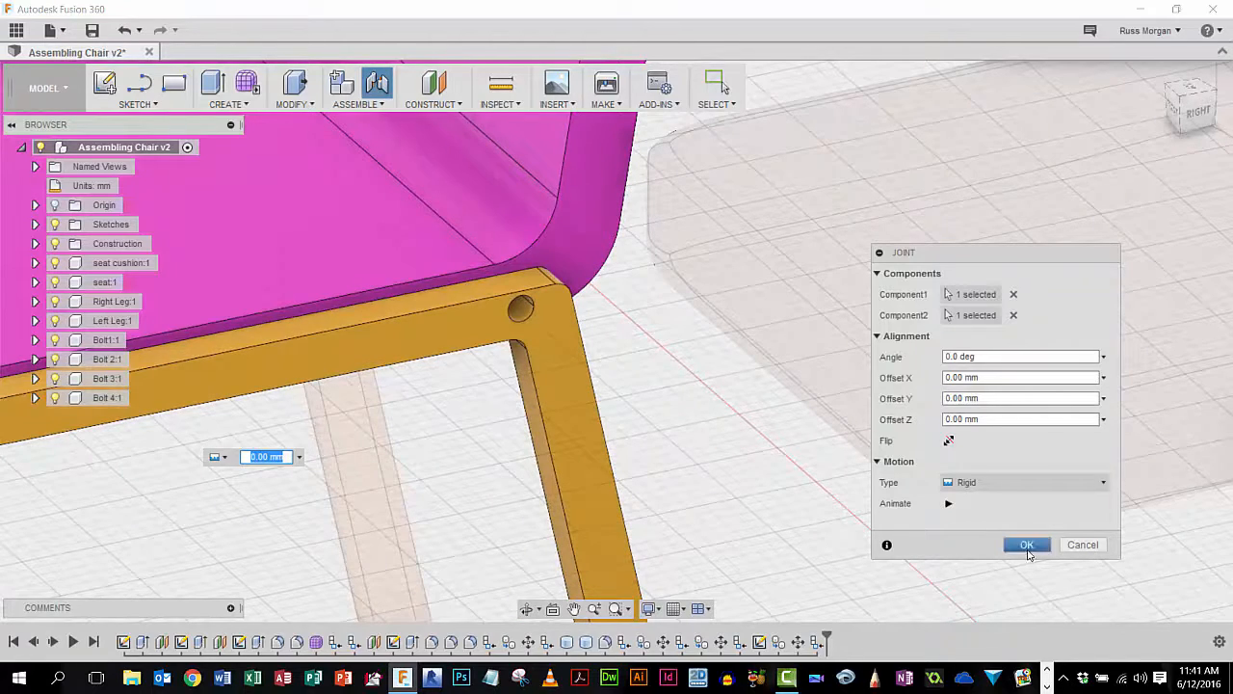
click(1025, 543)
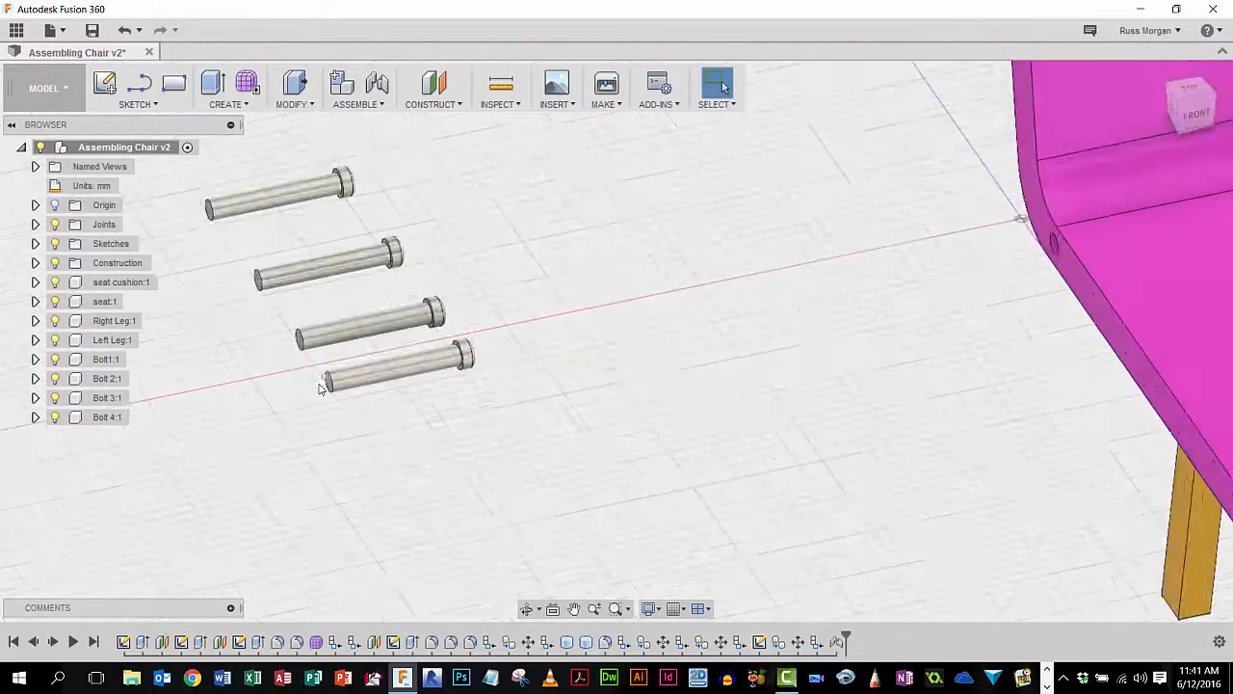
- Joint a bolt into the leg hole with a Z offset of -100 mm
click(357, 86)
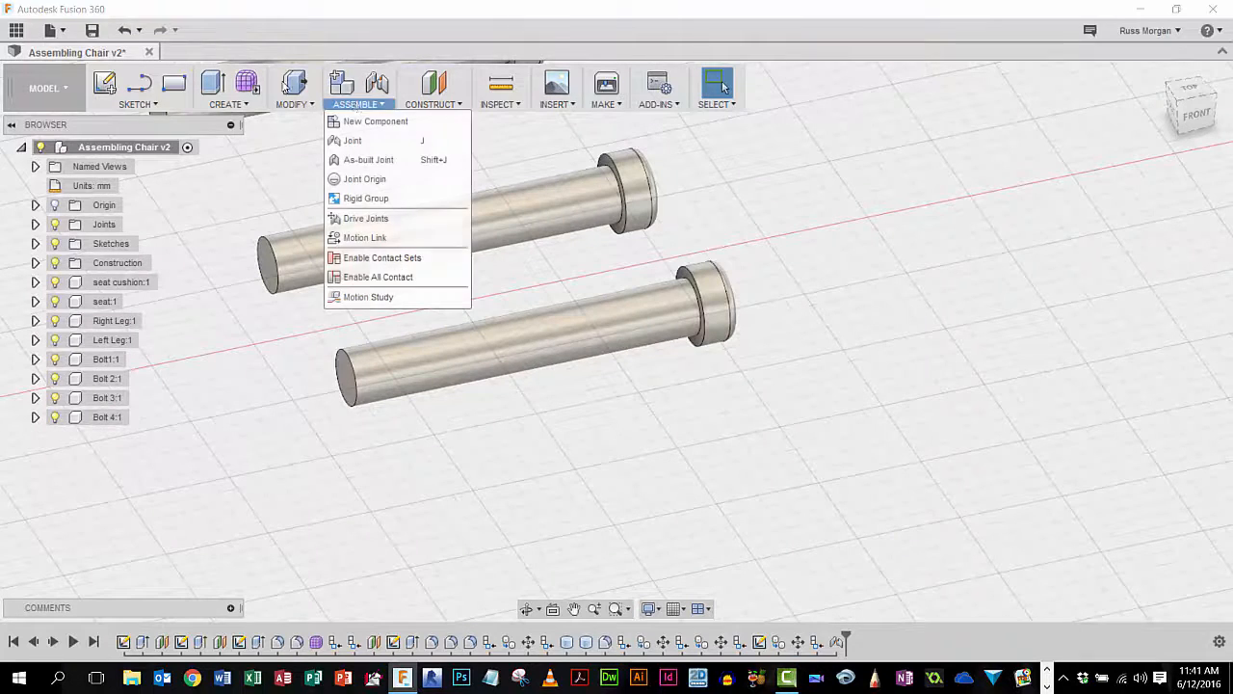
click(351, 141)
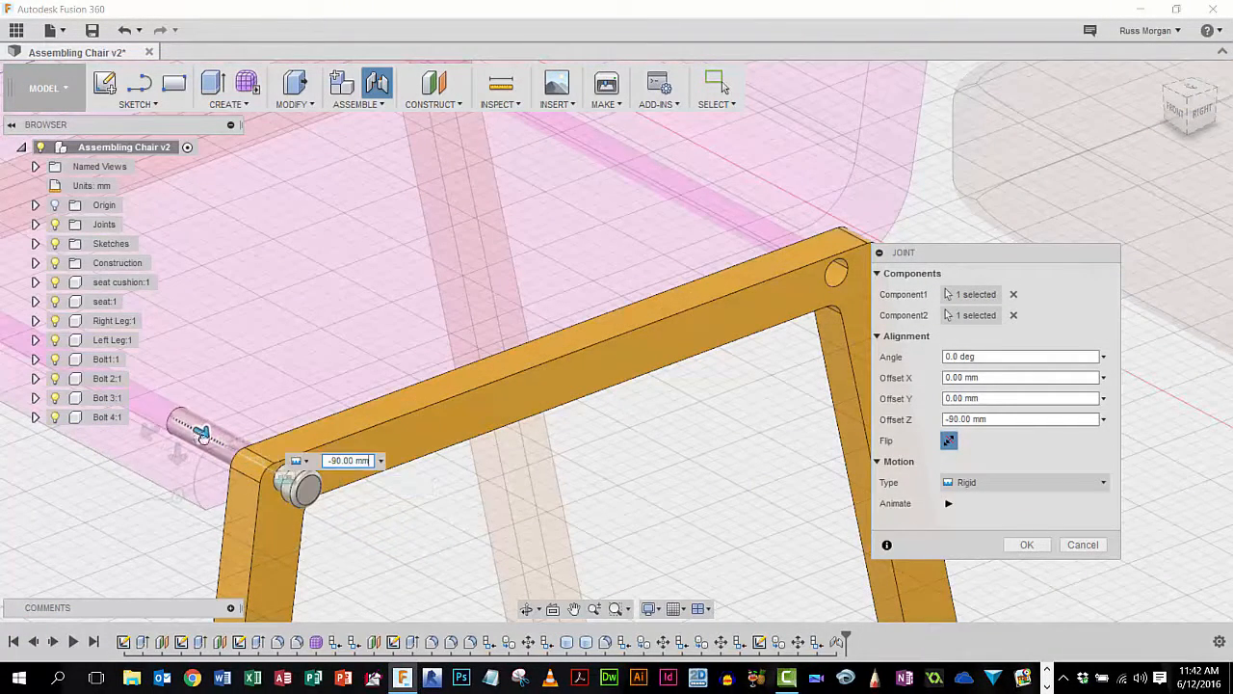
text(-100.00 mm)
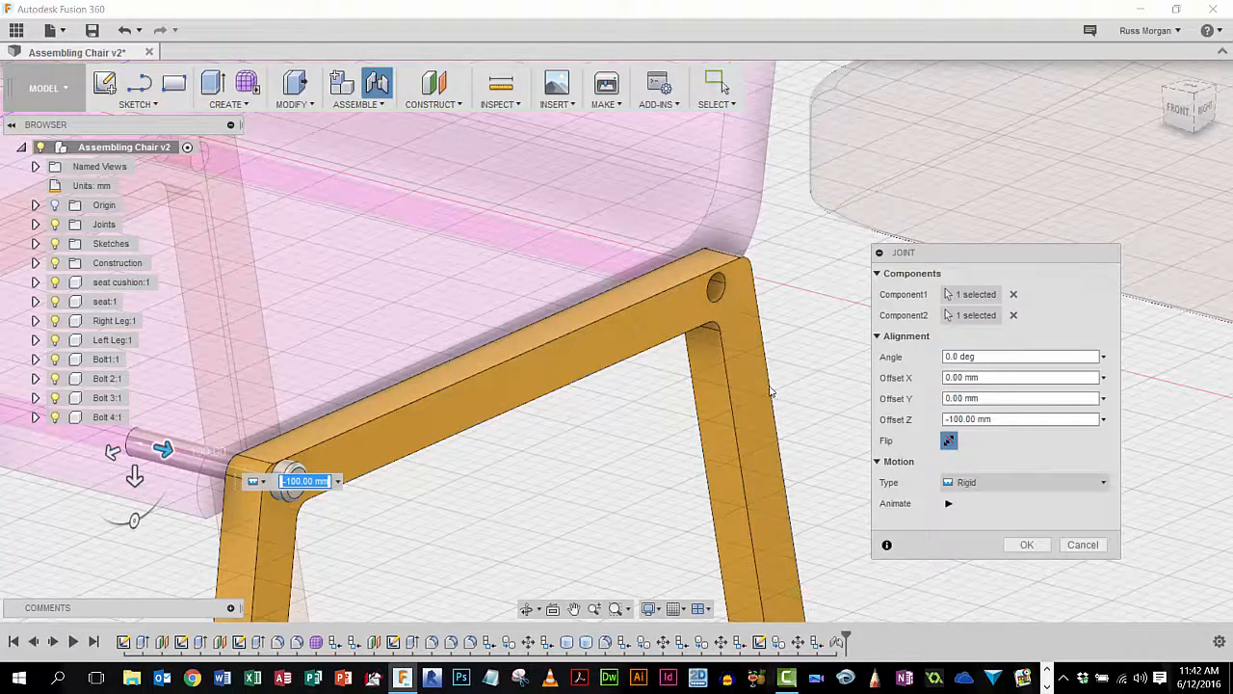
mouse_move(690, 478)
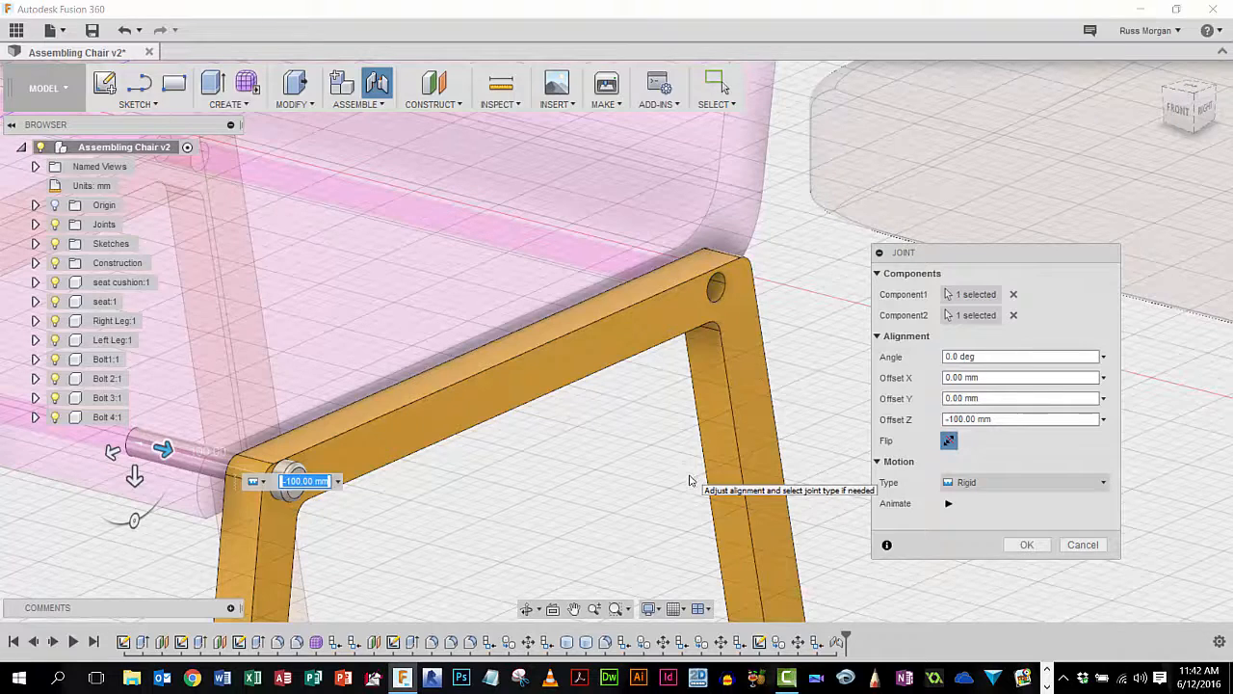
mouse_move(1052, 589)
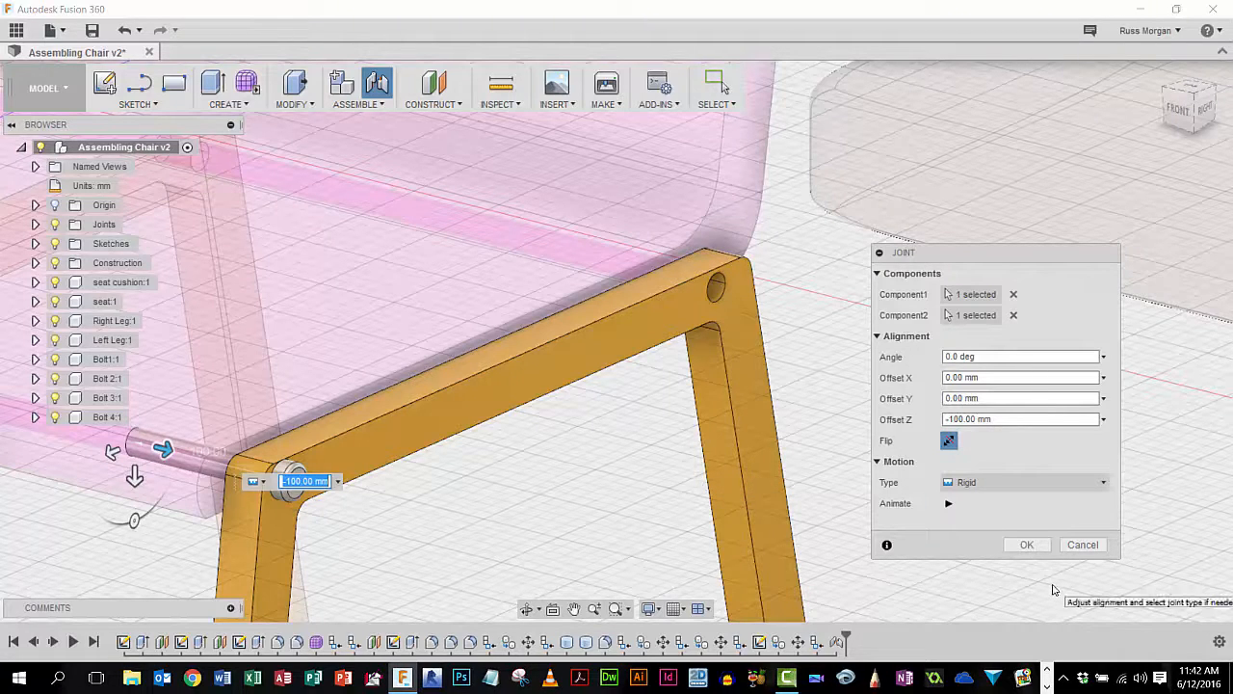
click(1025, 543)
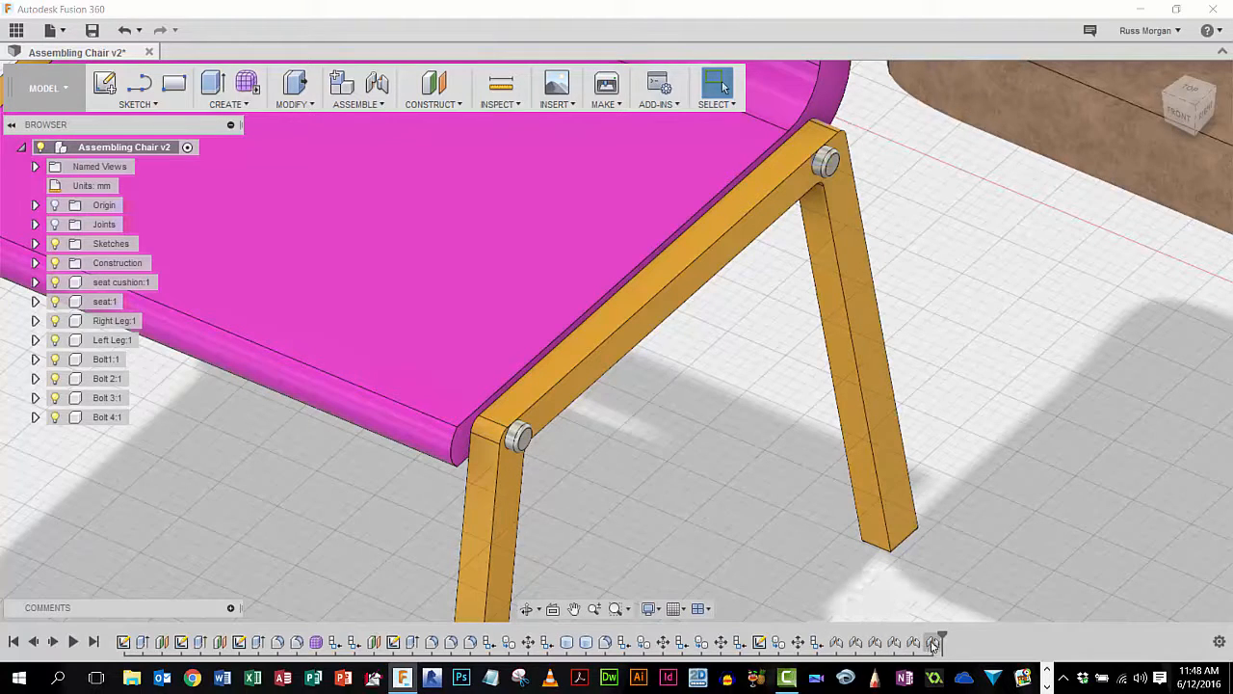
mouse_move(836, 642)
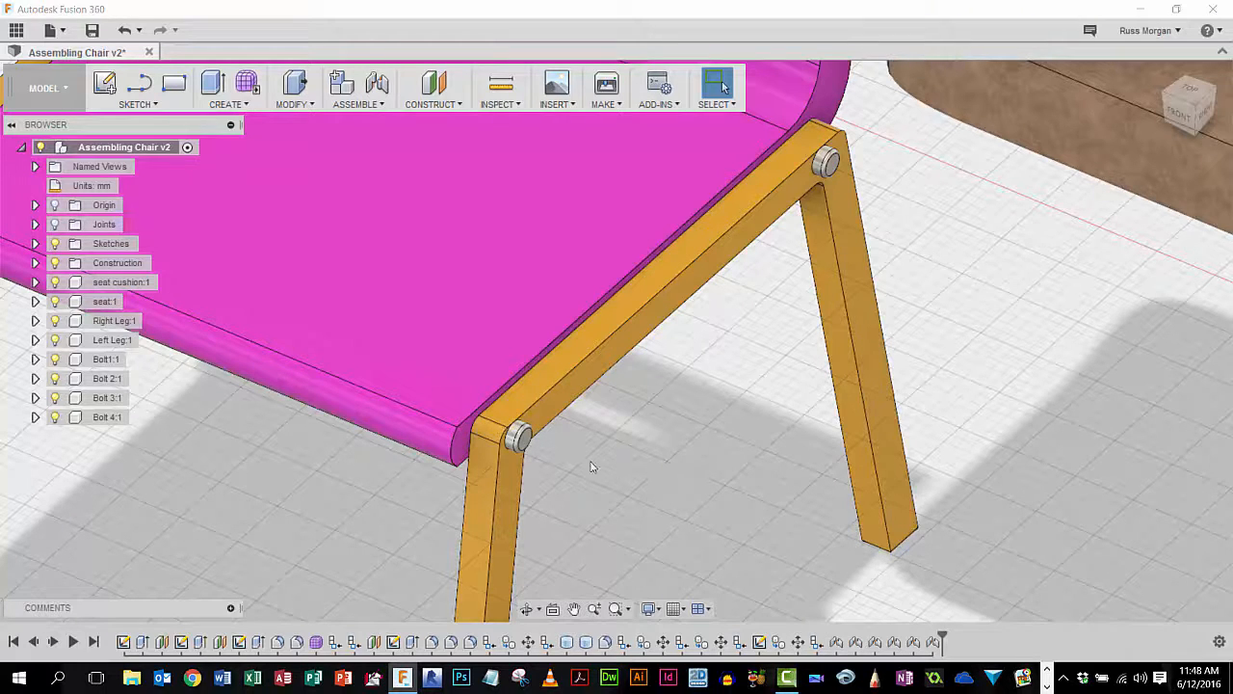
mouse_move(692, 451)
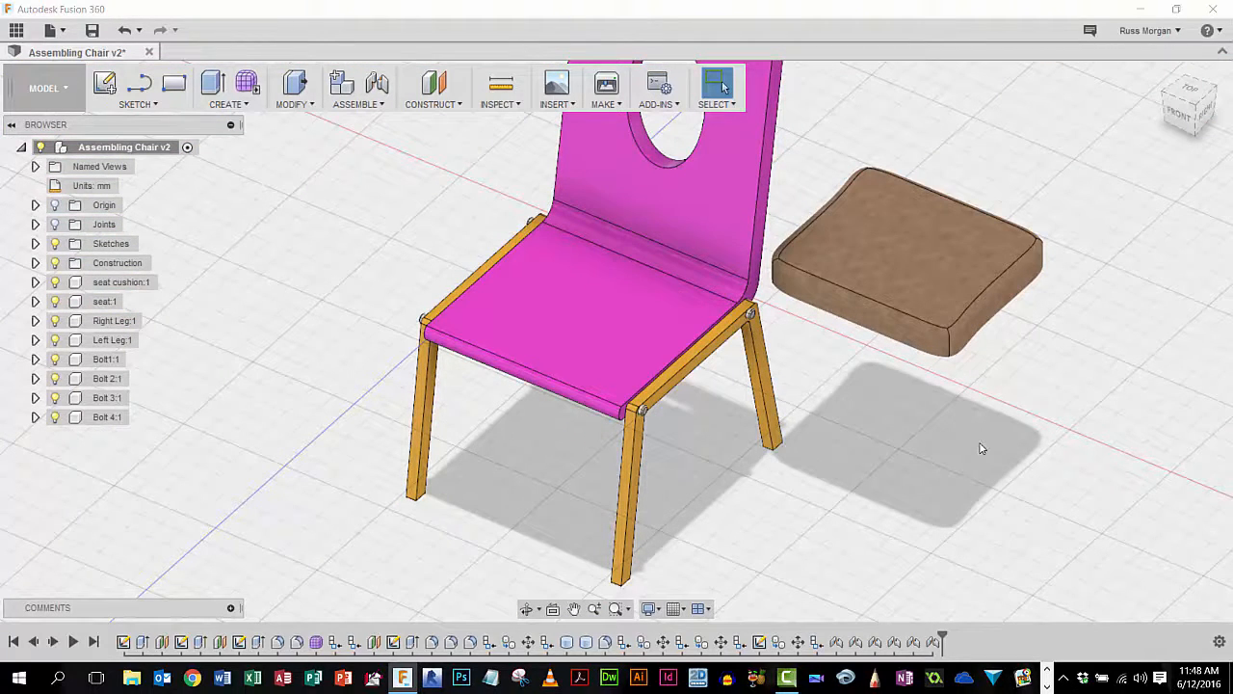
mouse_move(856, 420)
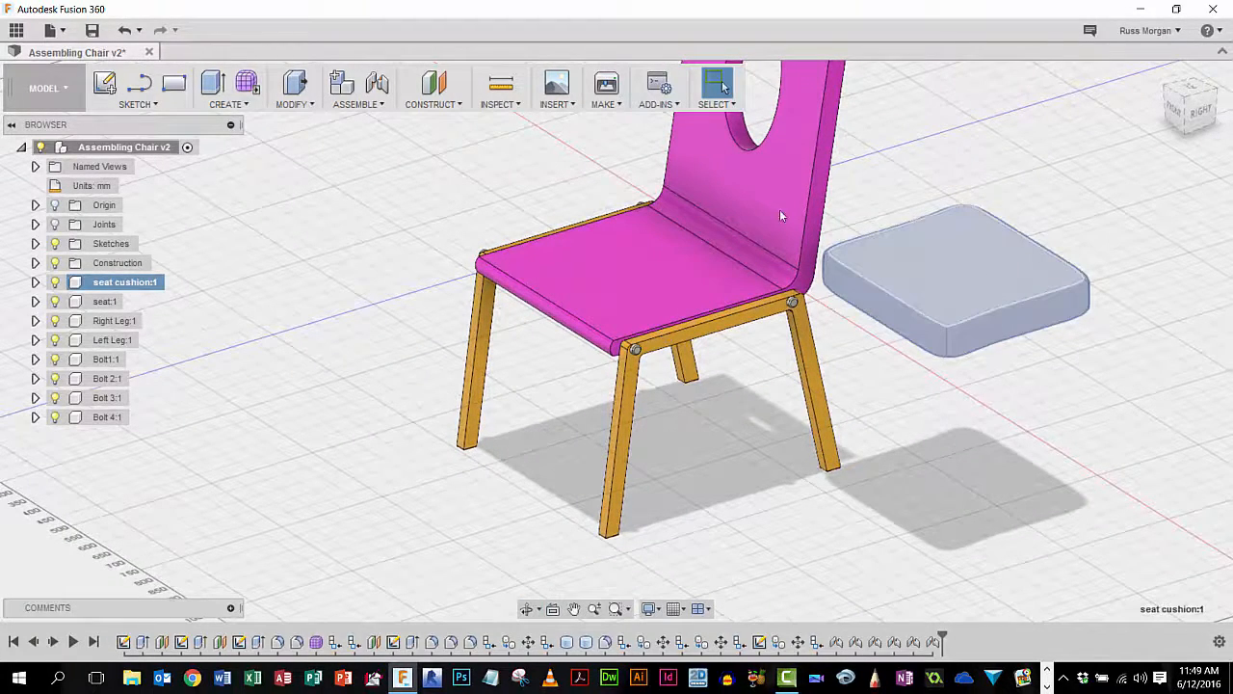
- Move the seat cushion along X by about -475 mm so it sits over the seat
right_click(954, 269)
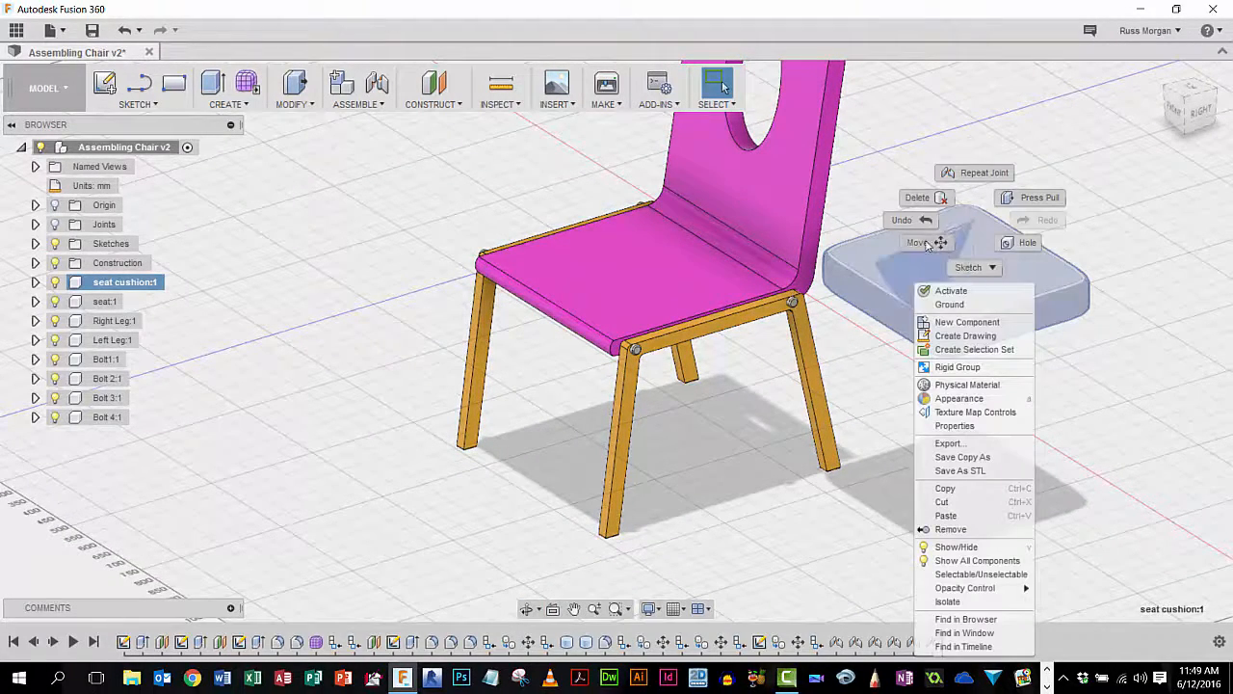
click(917, 243)
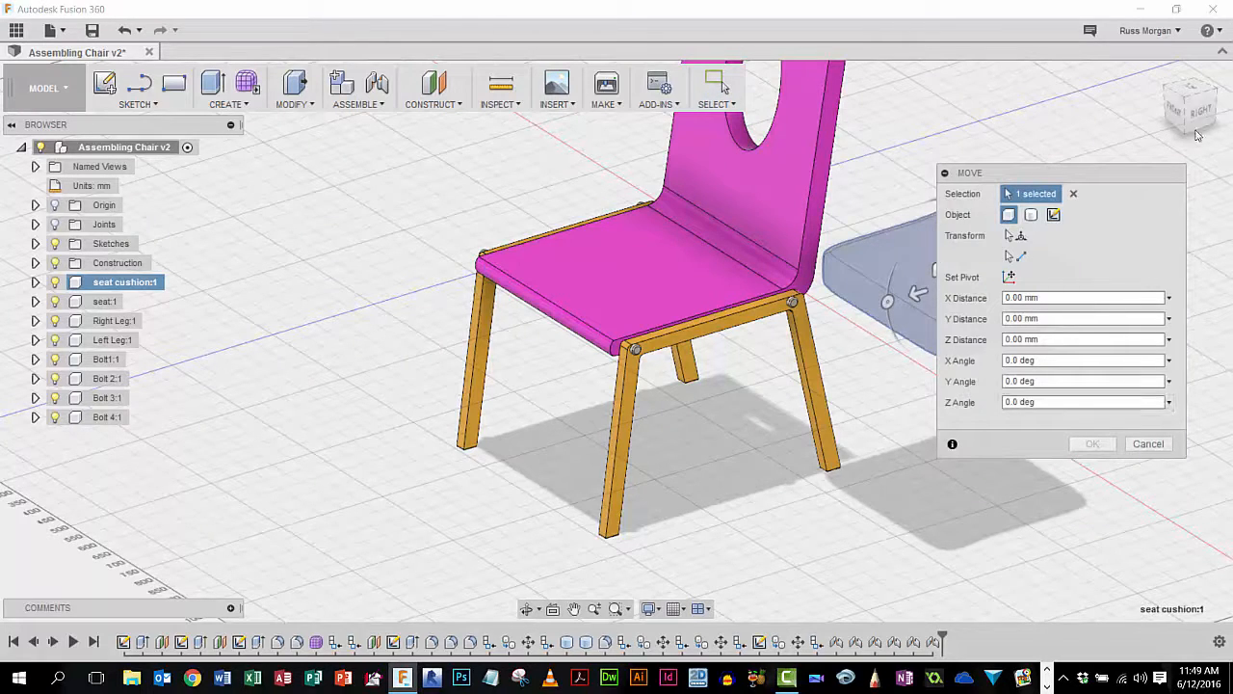
click(1191, 108)
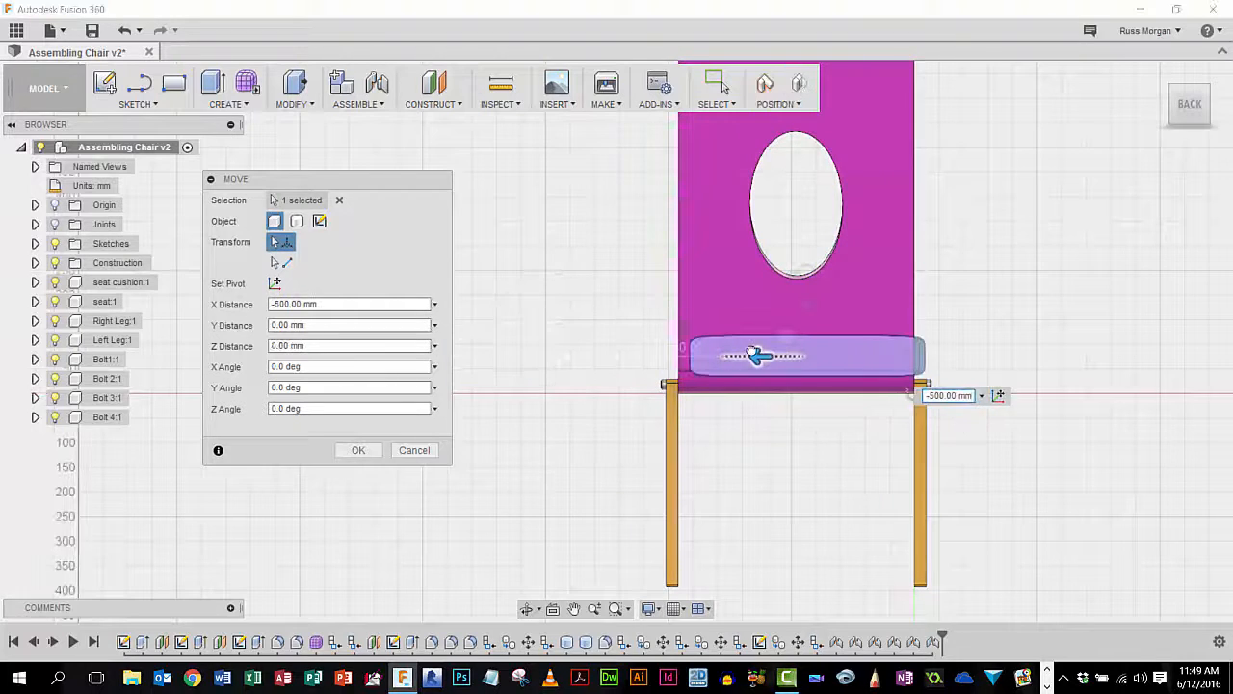
drag(755, 355, 736, 355)
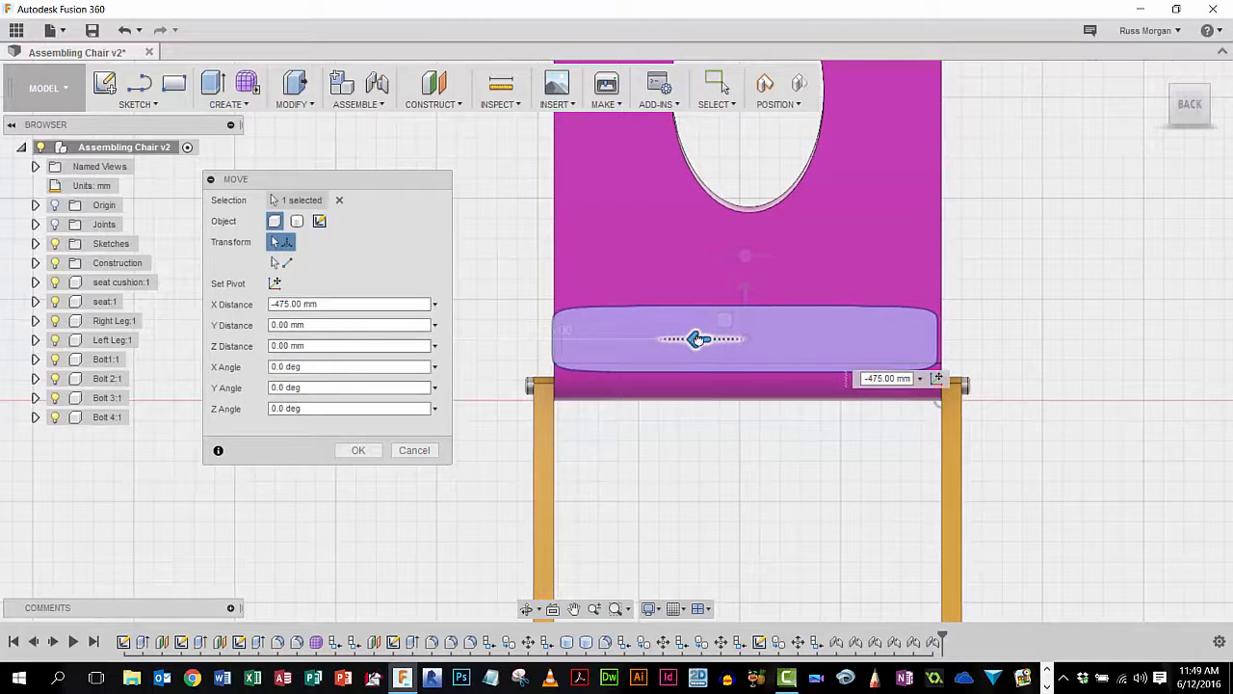
click(347, 304)
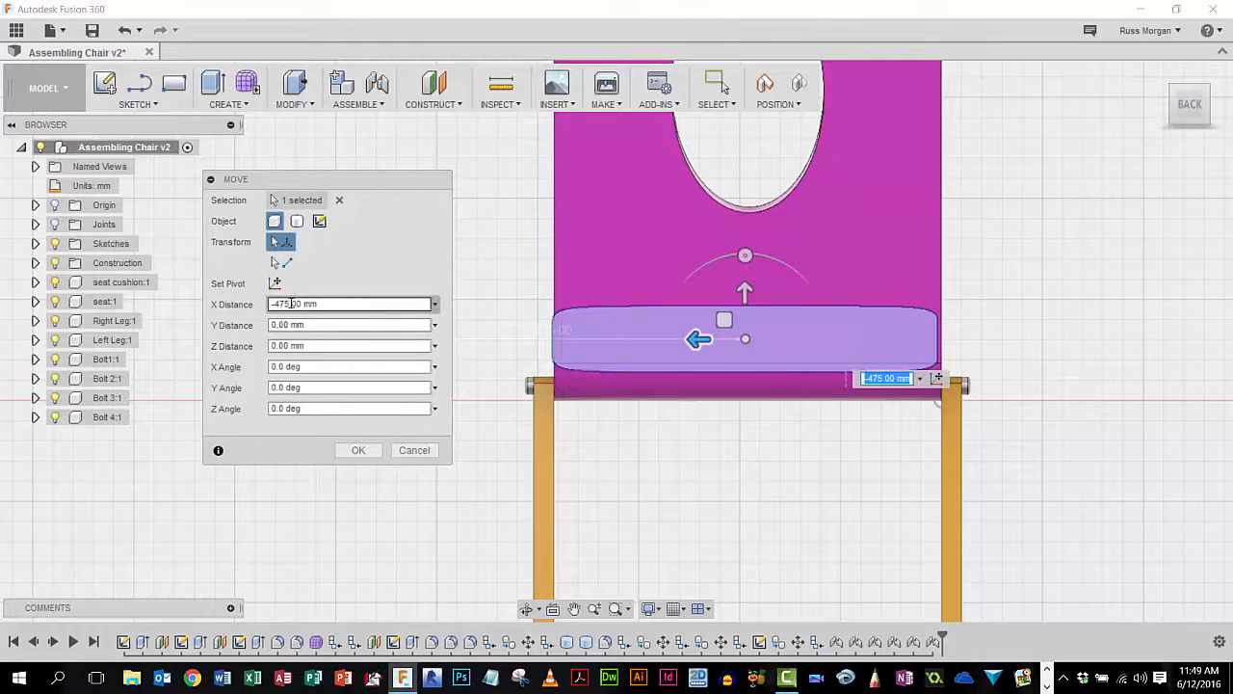